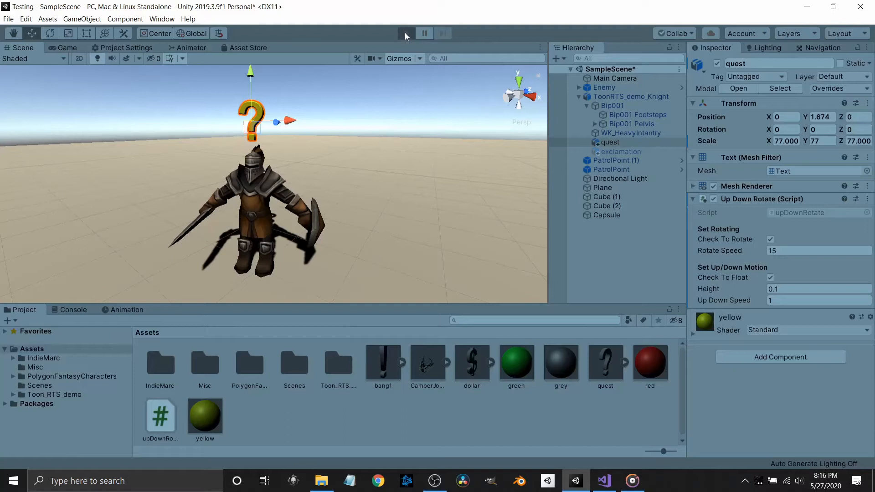
Step: Enter Play mode to preview the question-mark quest indicator
click(406, 33)
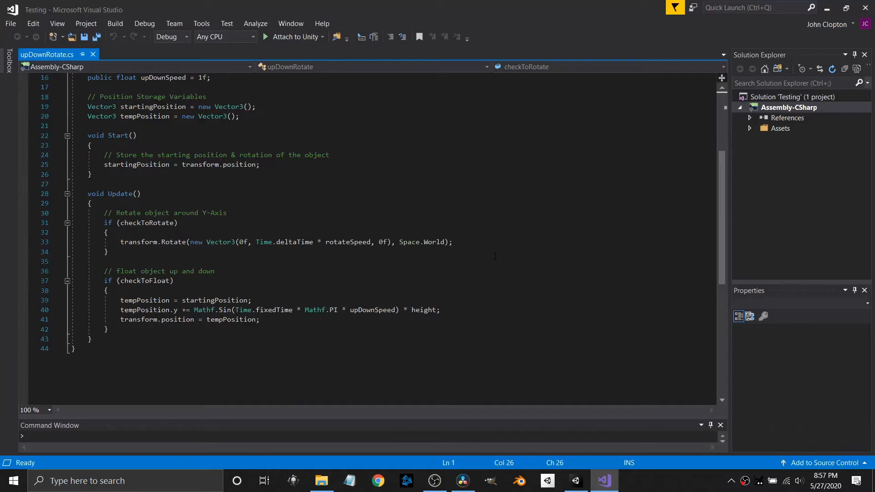
mouse_move(364, 147)
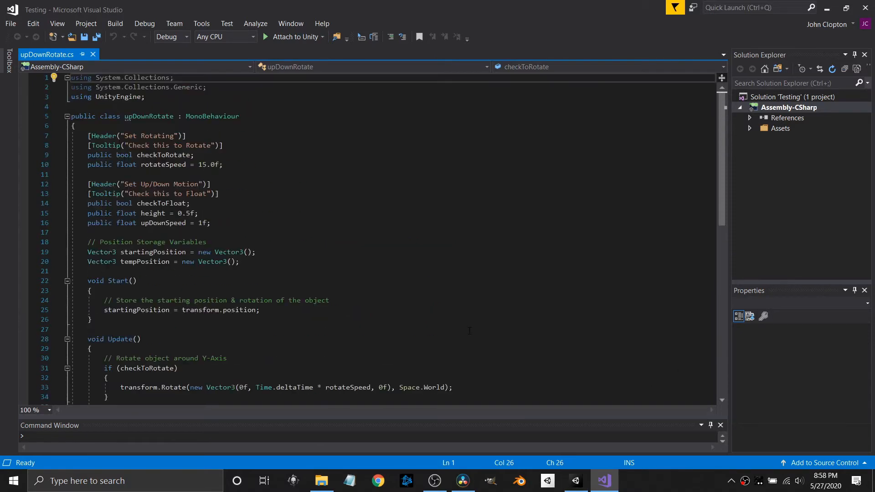
mouse_move(363, 297)
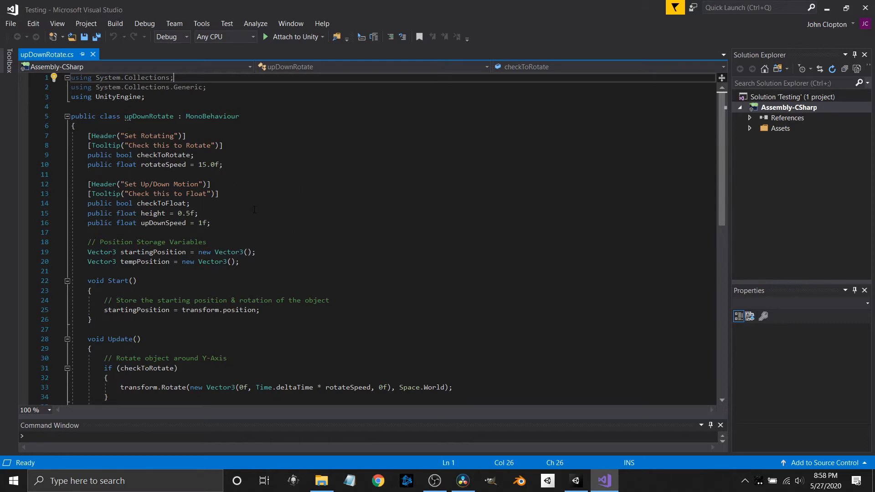
Step: Scroll through upDownRotate.cs to review its public fields and Update logic
scroll(down, 3)
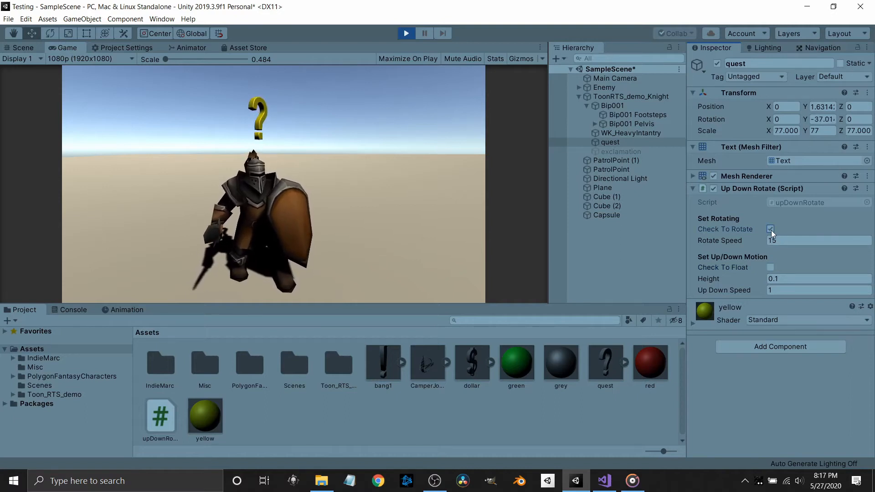
Step: Toggle the motion checkbox, try Rotate Speed 55, then return it to 15
click(771, 267)
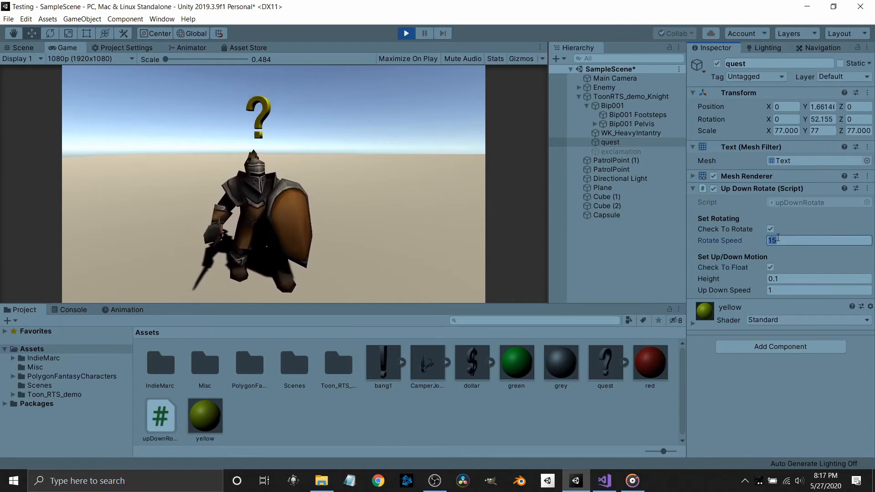
text(55)
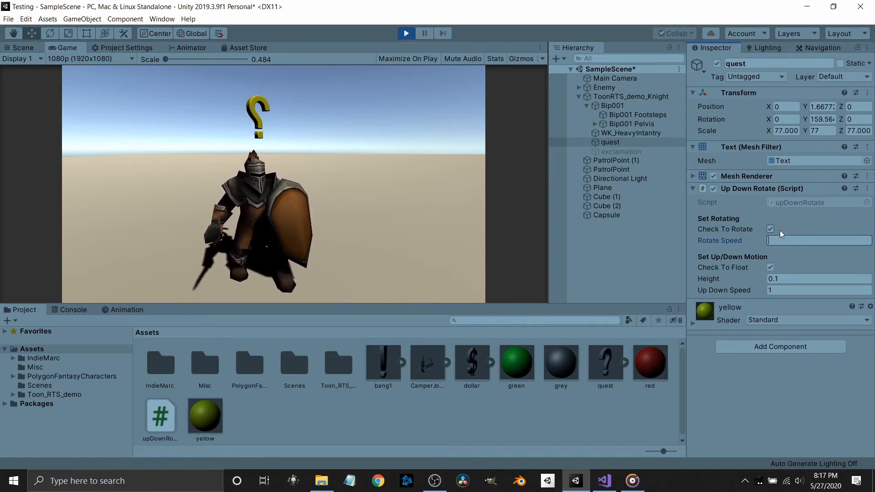
text(55)
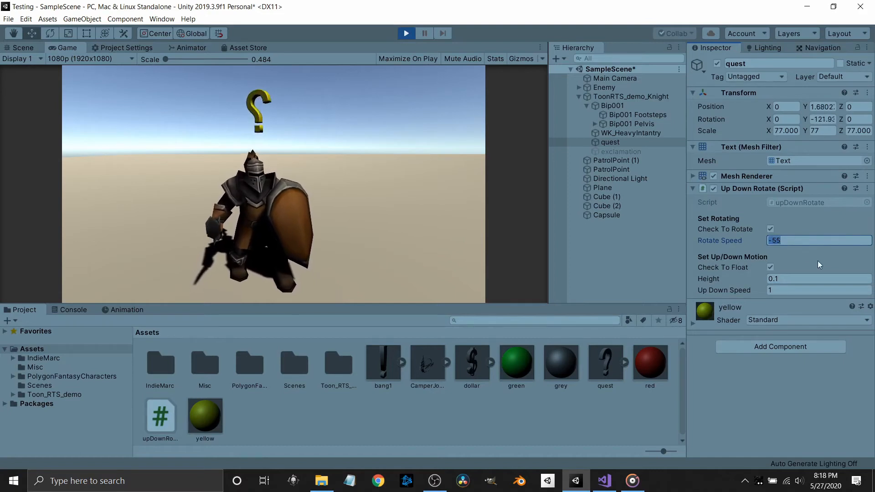
text(15)
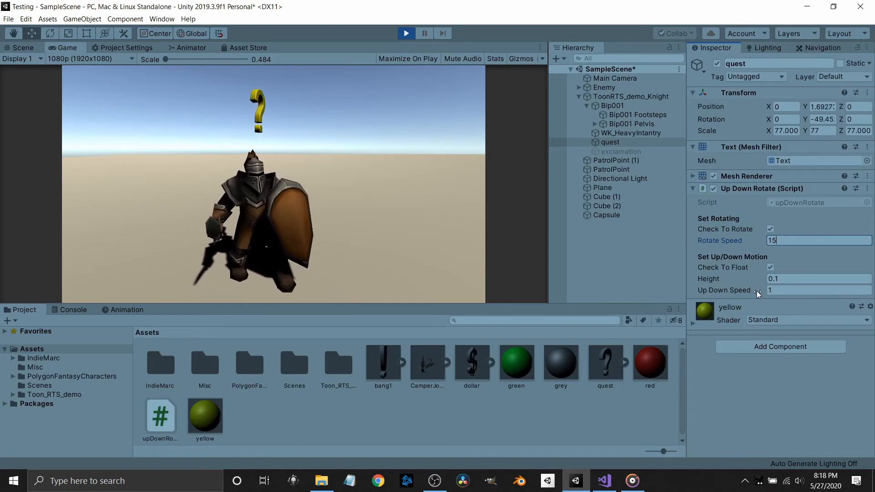
Step: Try Up Down Speed 9, set it back to 1, then stop Play mode
click(818, 290)
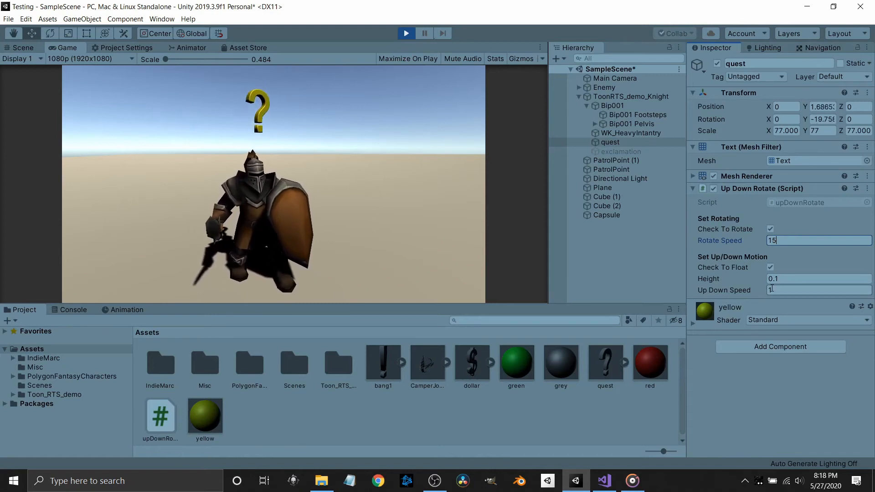
click(818, 290)
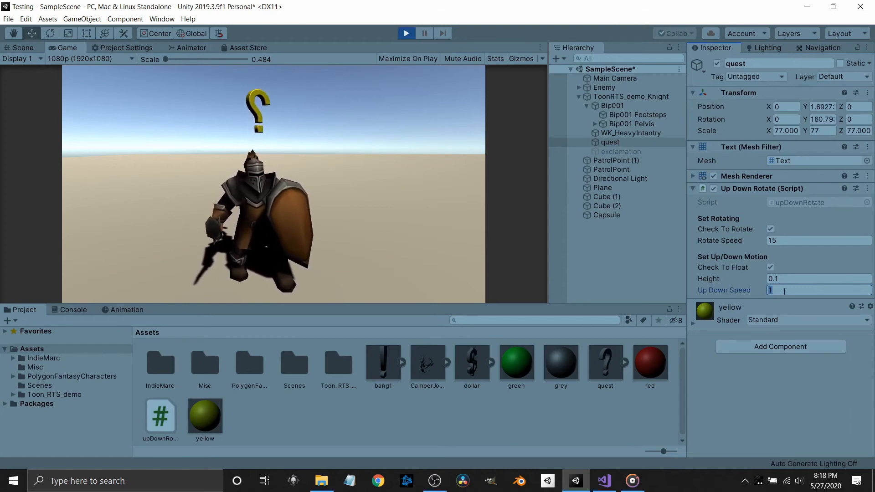
text(9)
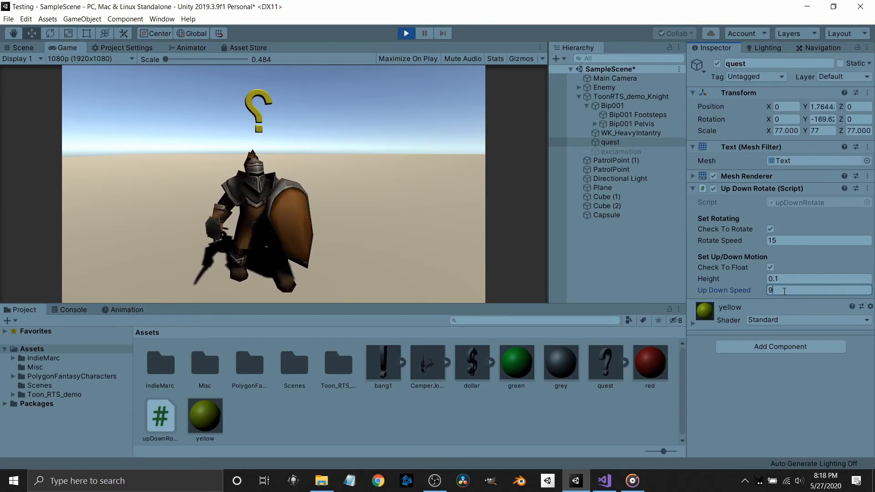
text(1)
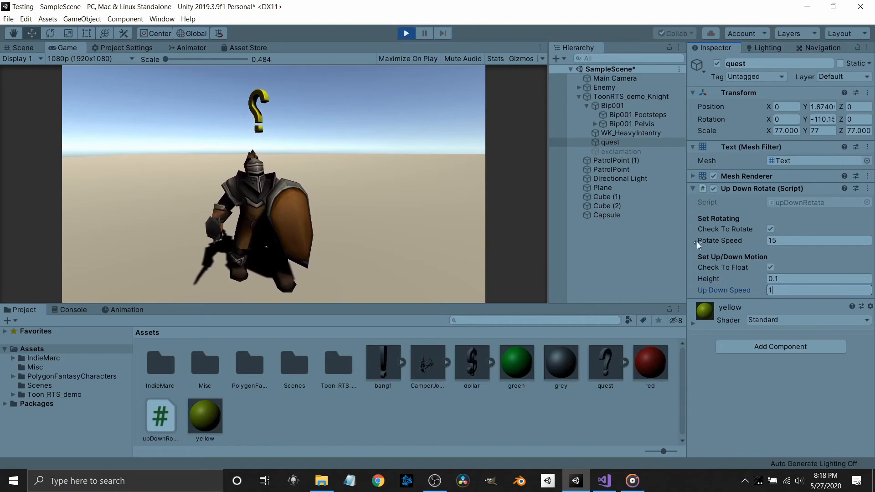
click(406, 33)
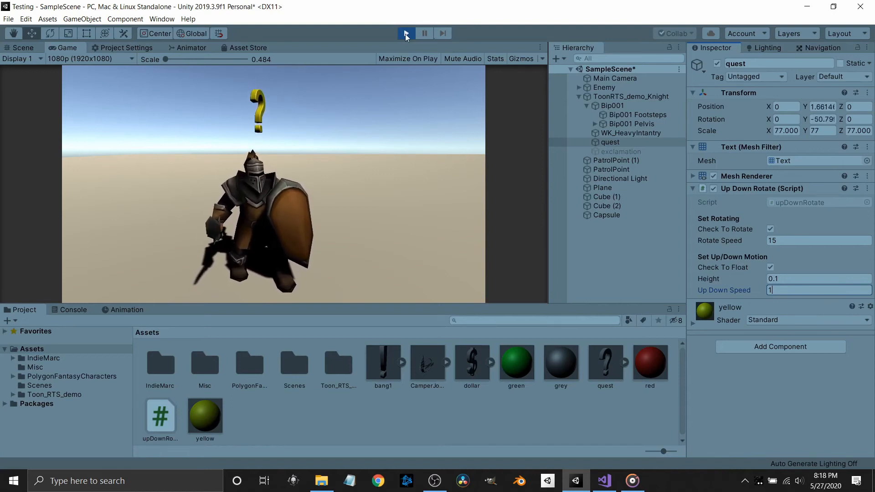
Step: Exit Play mode and return to editing the scene
click(406, 33)
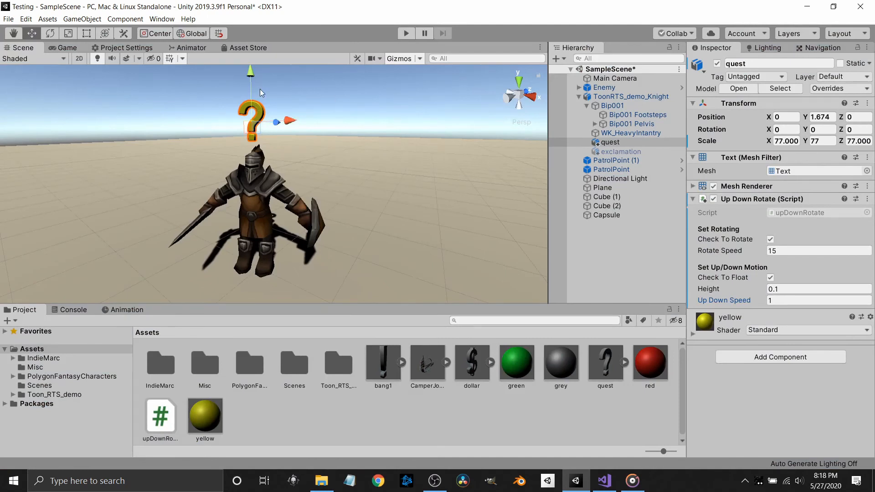
mouse_move(252, 122)
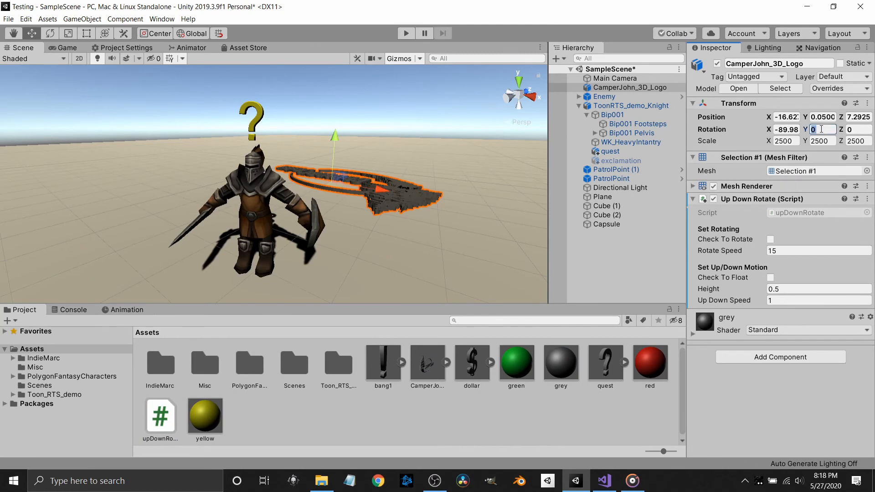
Step: Set the logo's Y rotation to 90, enable Check To Rotate, and play the scene
text(90)
click(824, 117)
text(1.82)
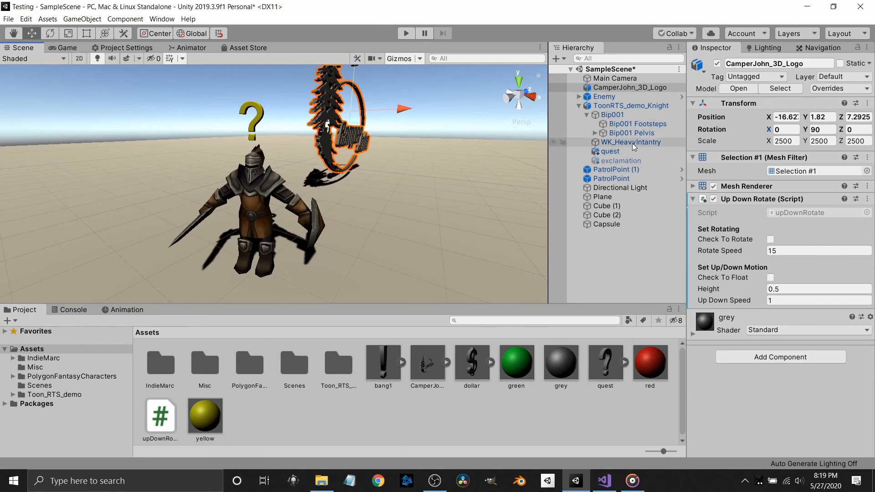
click(772, 239)
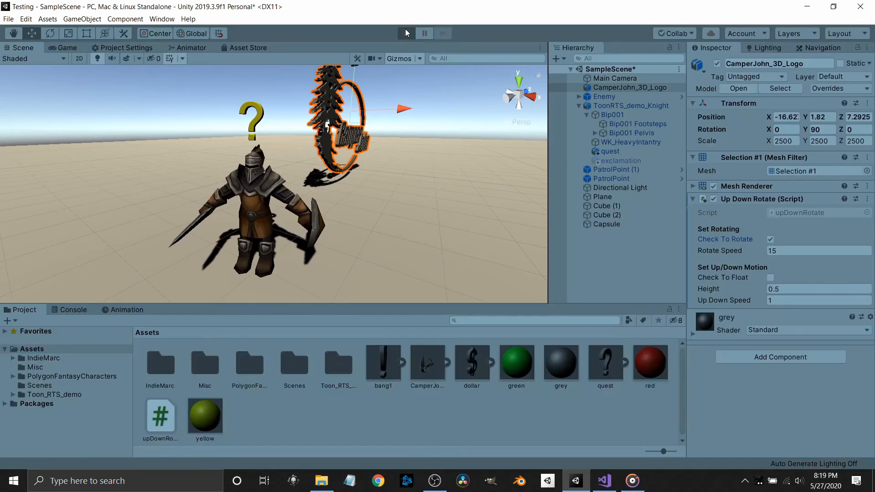
click(406, 32)
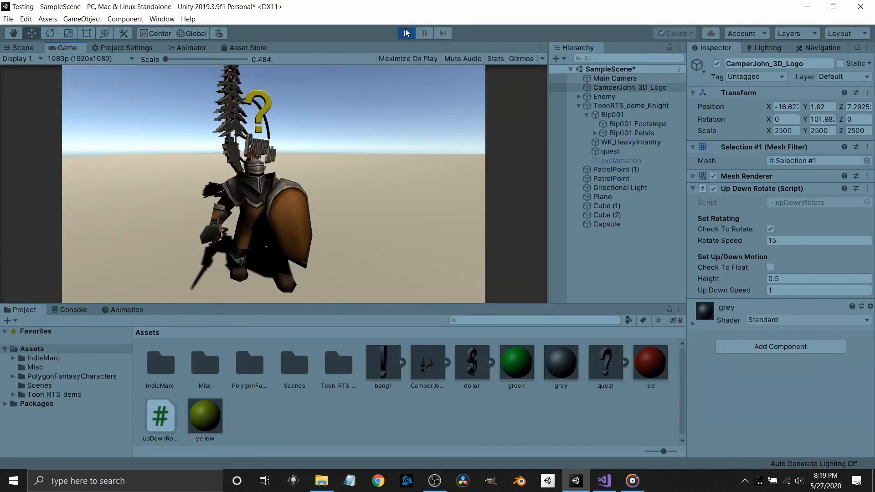